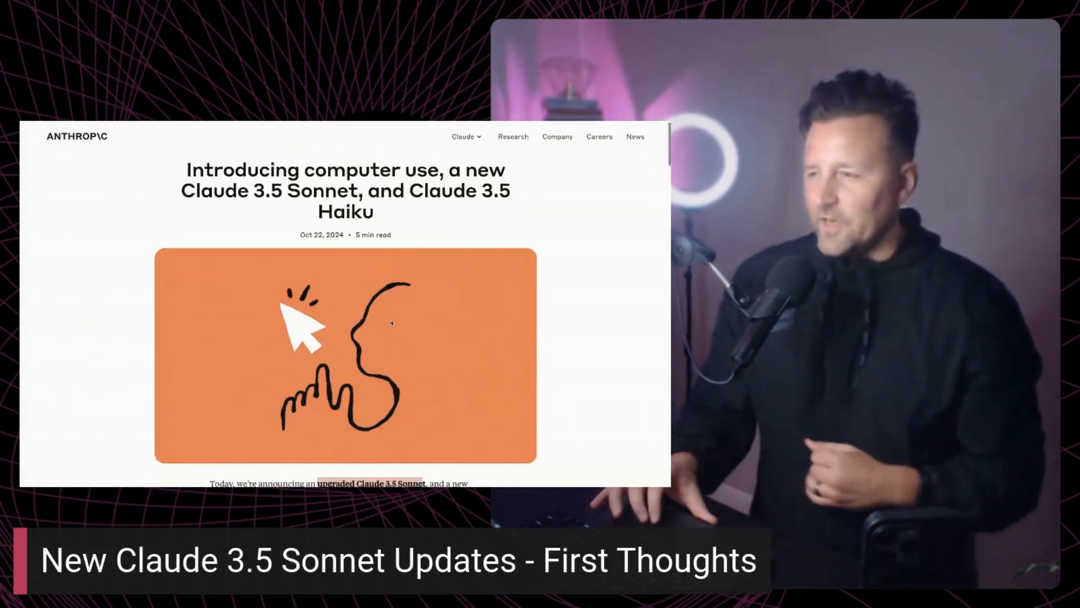
Send the pasted guitar-teacher case study and instructions to Claude 3.5 Sonnet (New).
scroll("down", 3)
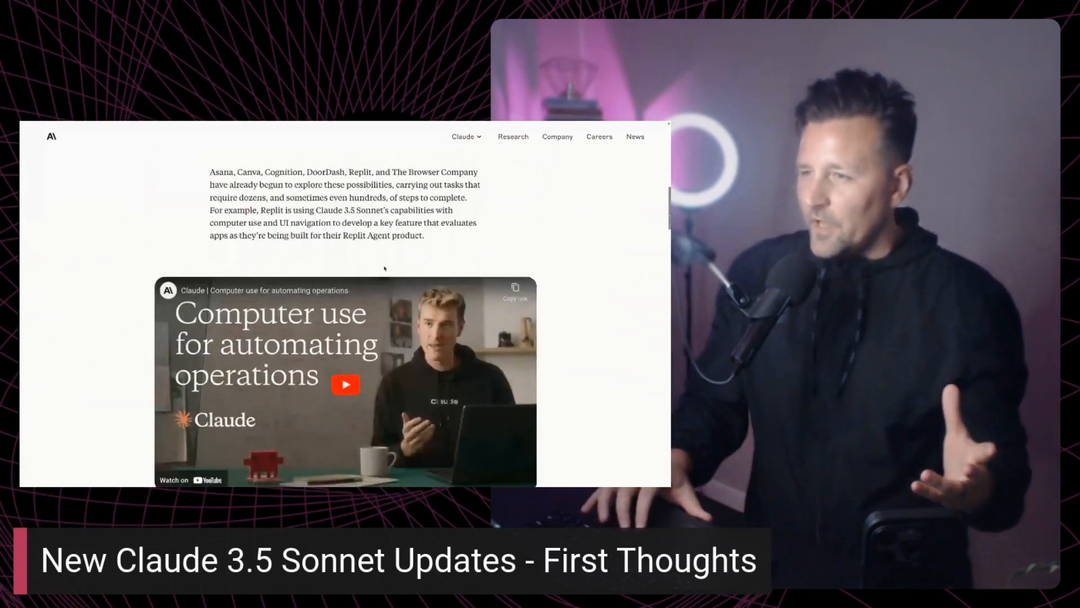
scroll("down", 3)
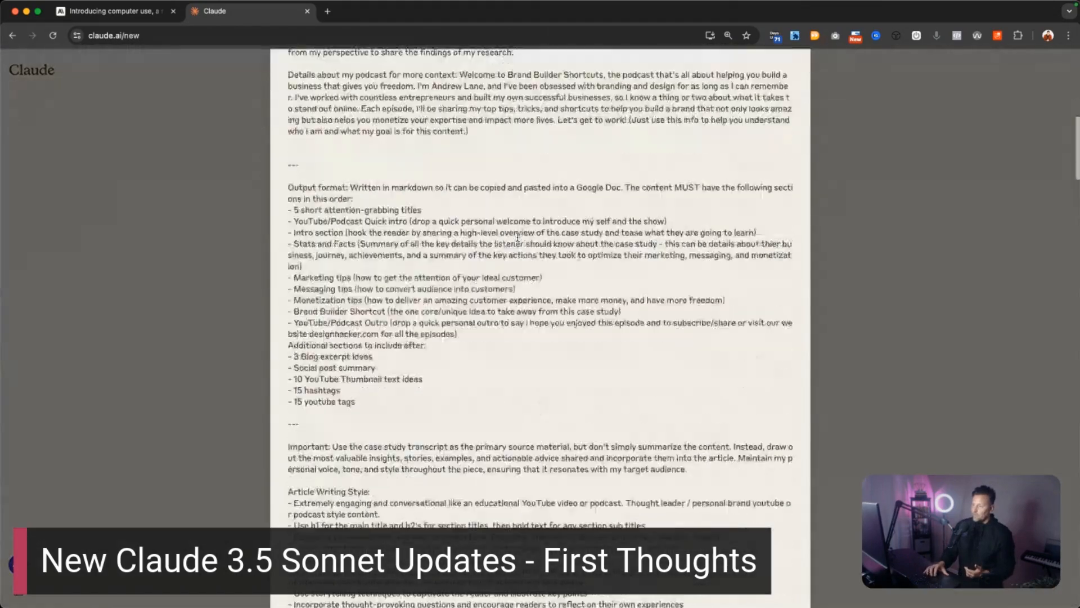
scroll("down", 3)
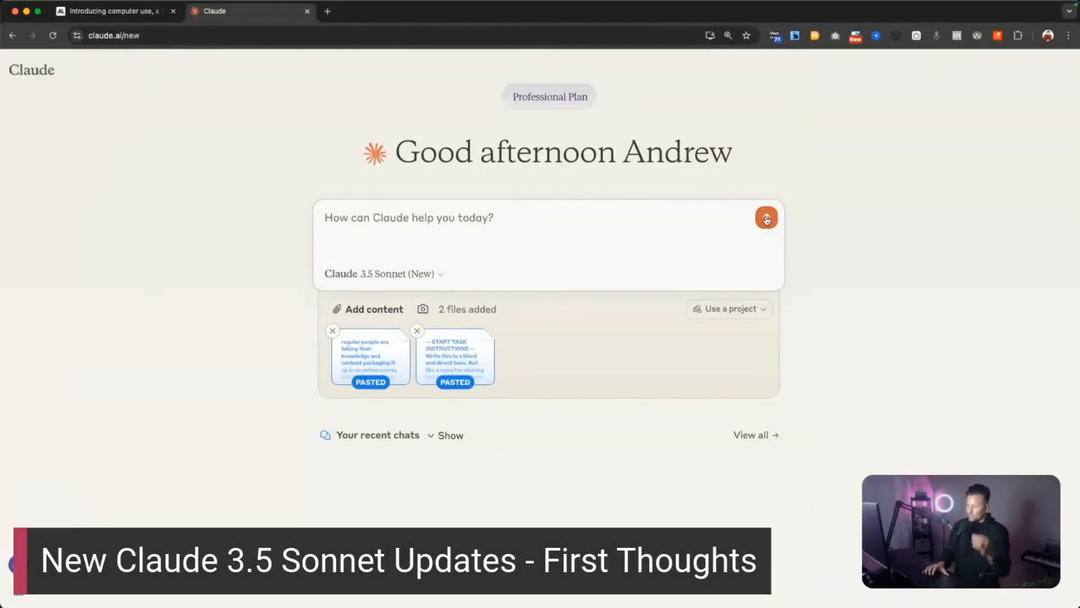
left_click(765, 218)
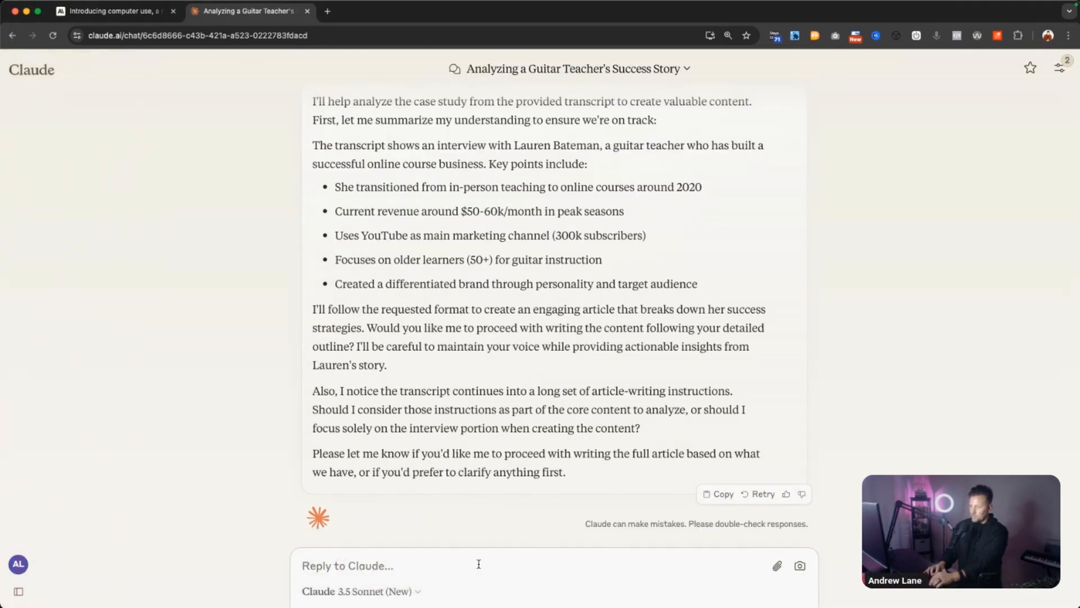
Reply 'ok go' and scroll through Claude's article with its five attention-grabbing titles.
type("ok go")
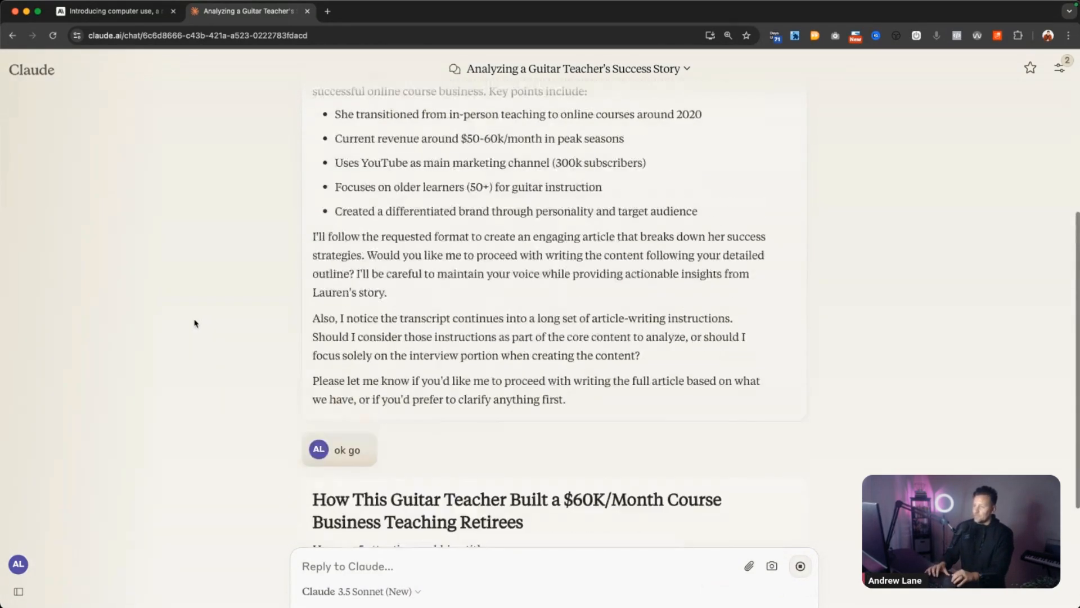
scroll("down", 3)
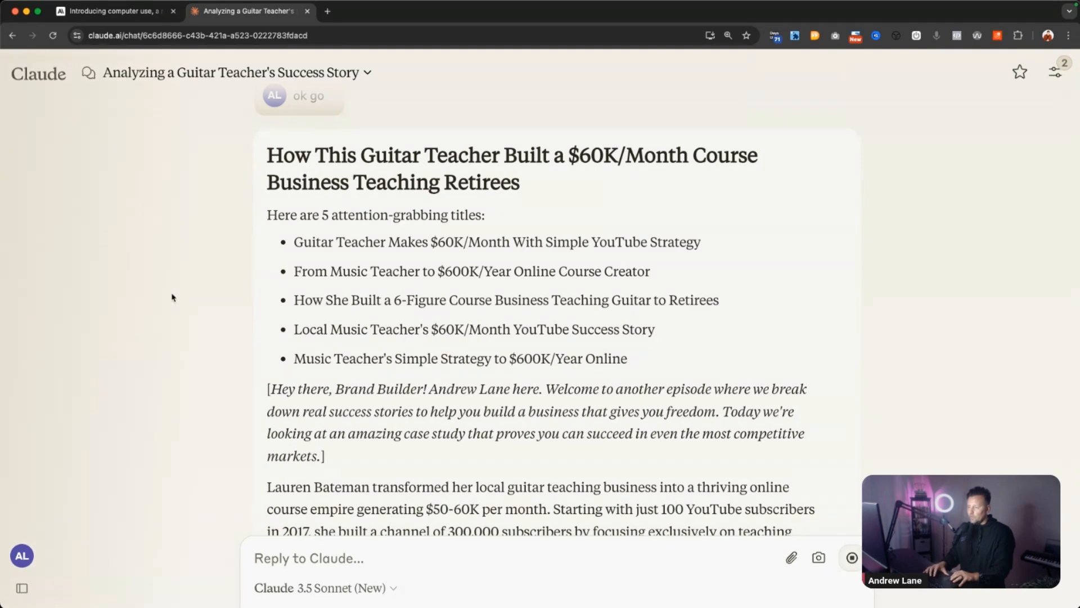
scroll("down", 3)
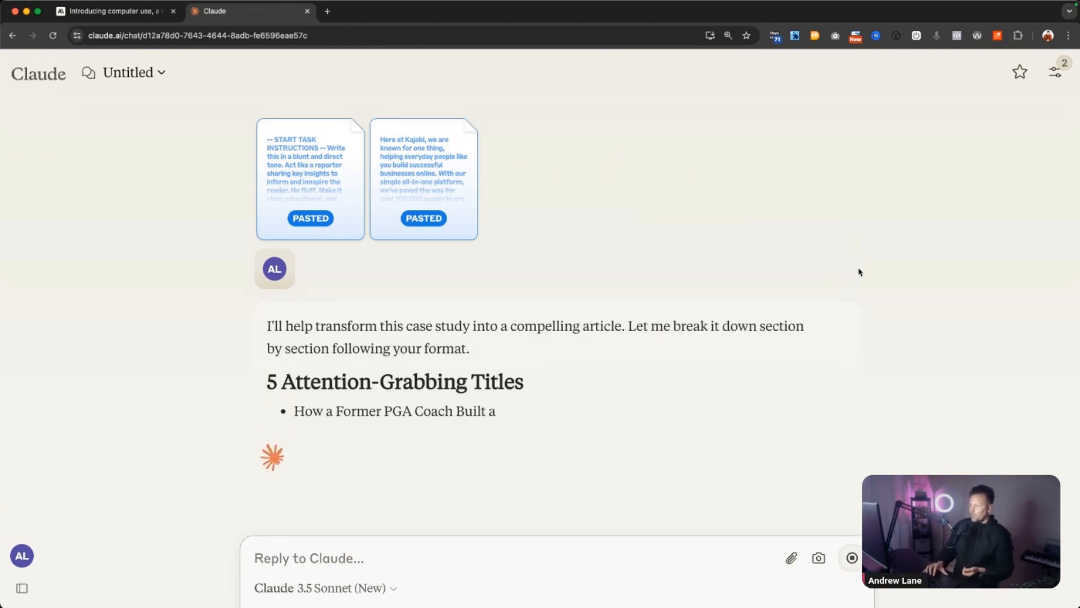
Read the breathwork chat's response down to the social post summary and ten thumbnail ideas.
scroll("down", 3)
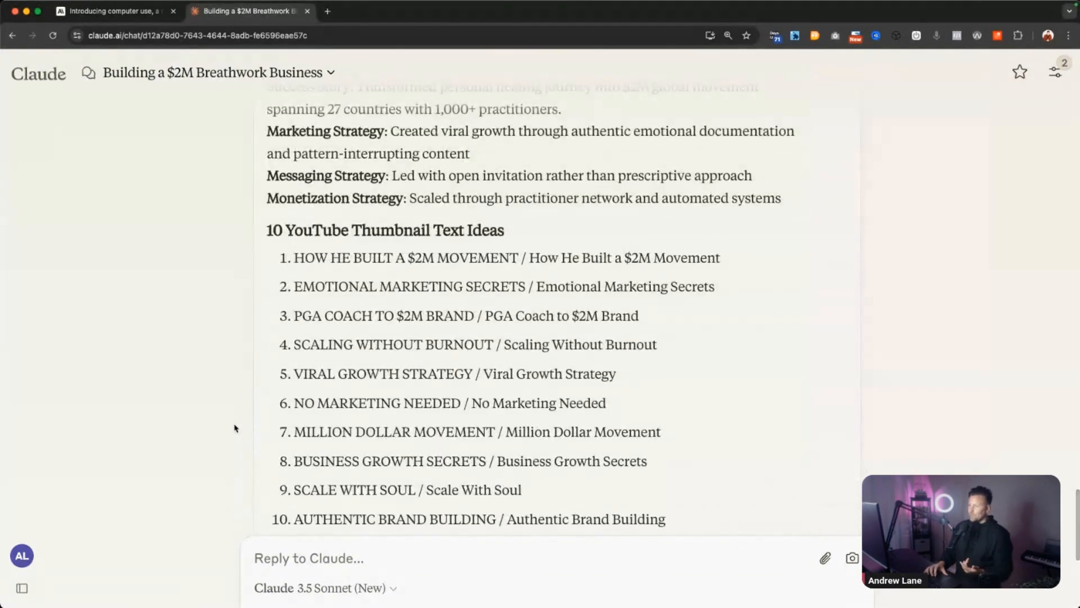
scroll("up", 3)
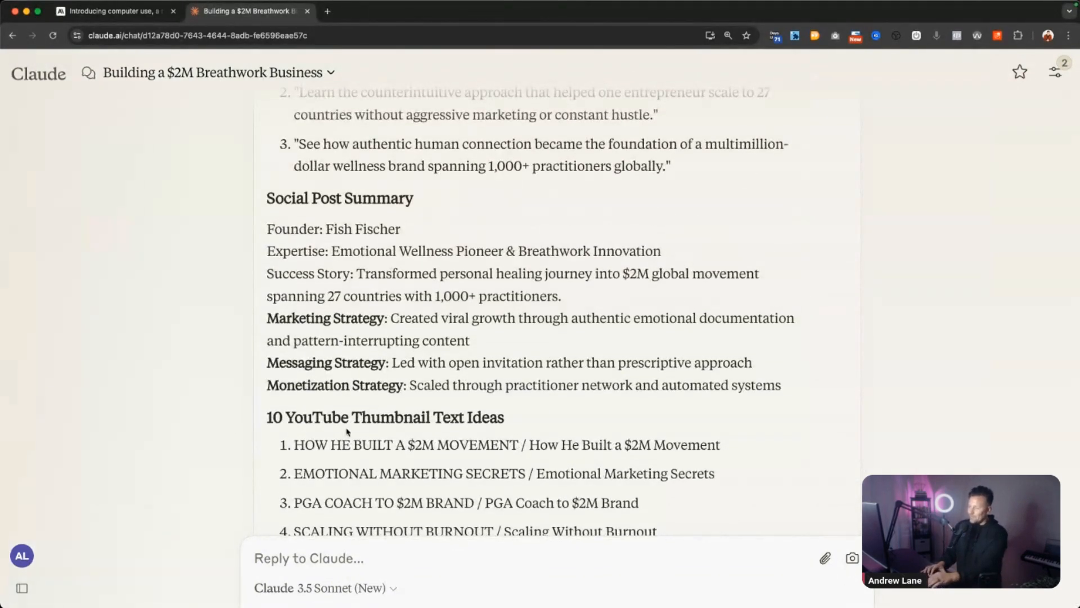
scroll("down", 3)
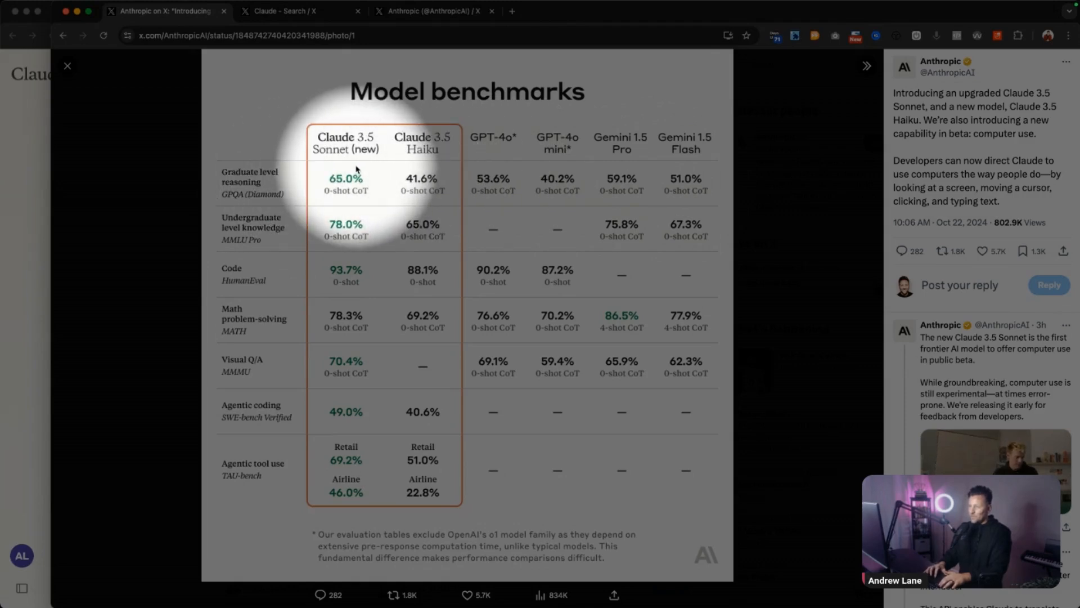
mouse_move(501, 171)
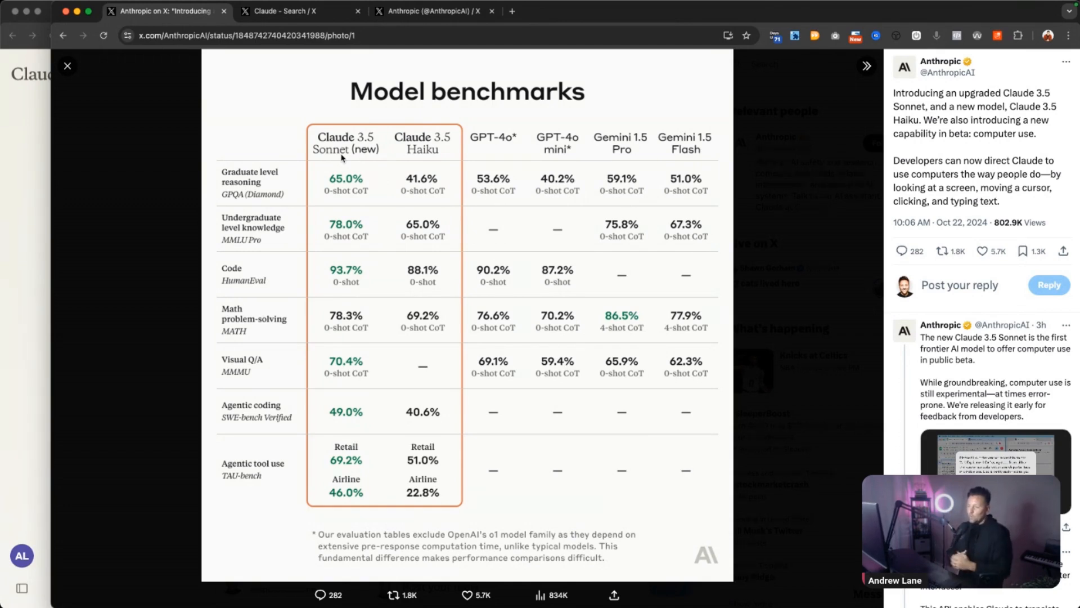
mouse_move(316, 111)
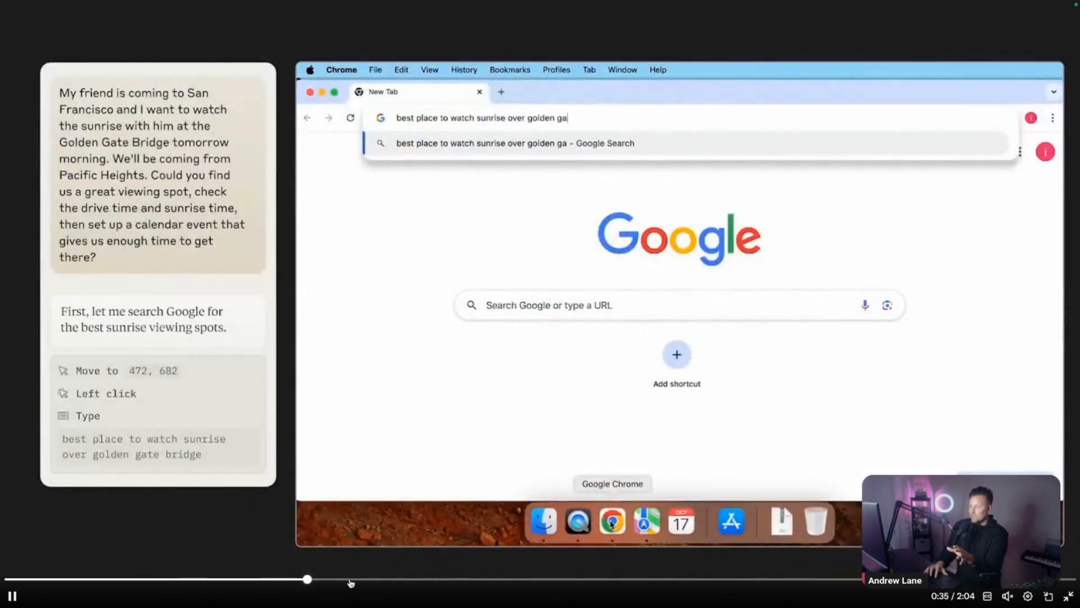
Skip the full-screen computer-use demo ahead to Google's 7:22 AM San Francisco sunrise result.
left_click(645, 521)
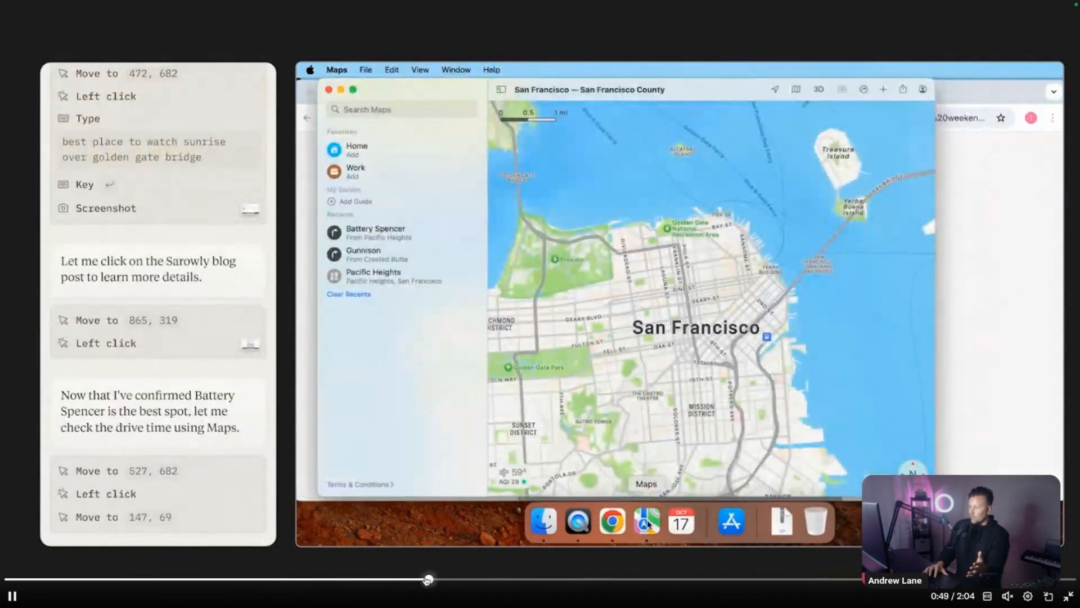
key("enter")
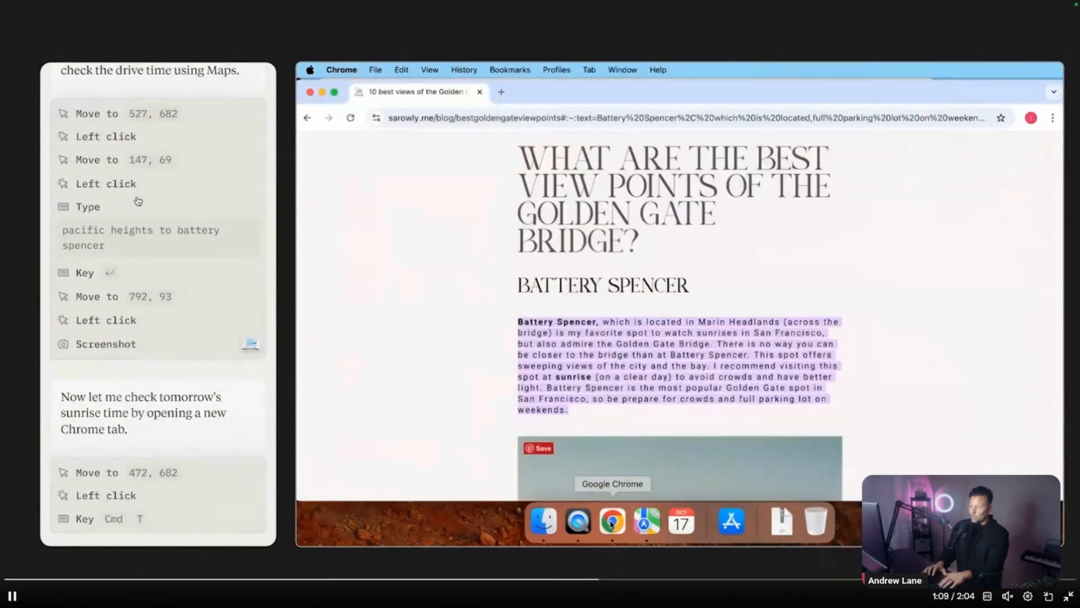
key("Cmd+T")
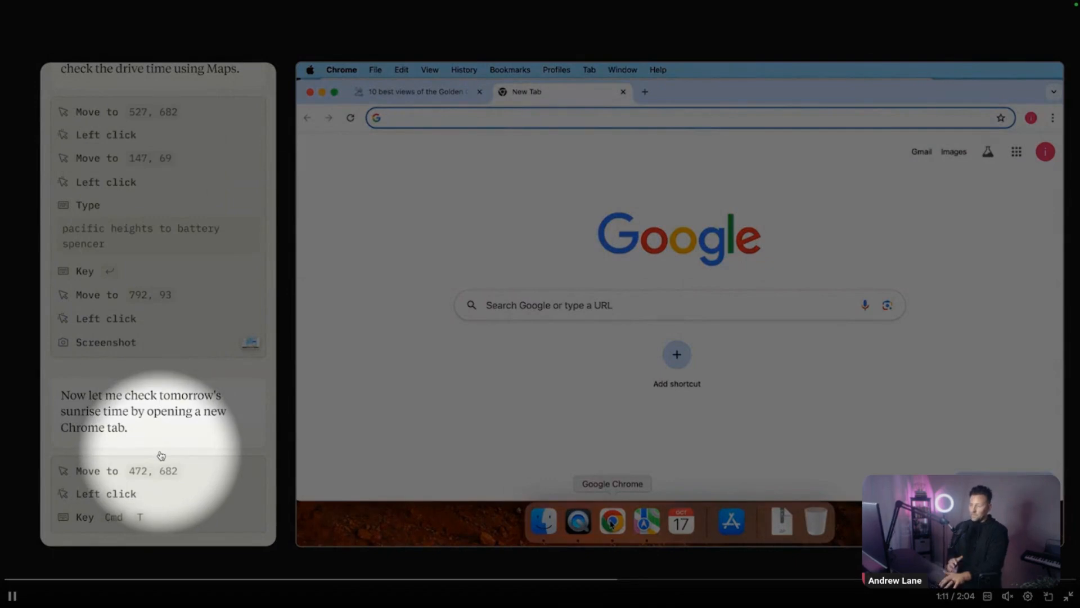
type("sunrise time san francisco tomorrow")
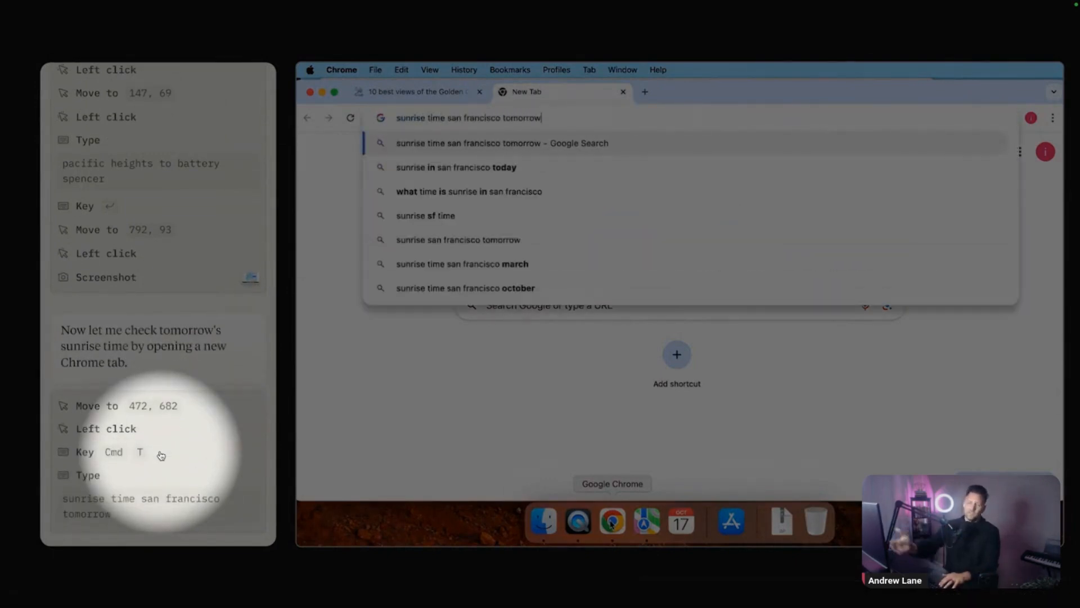
key("Return")
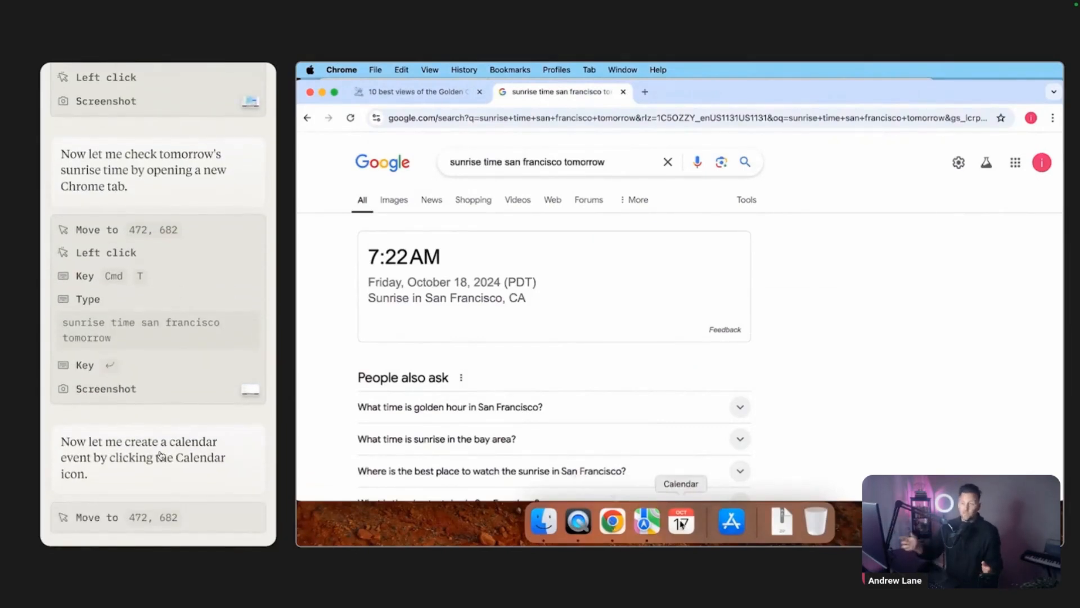
left_click(680, 521)
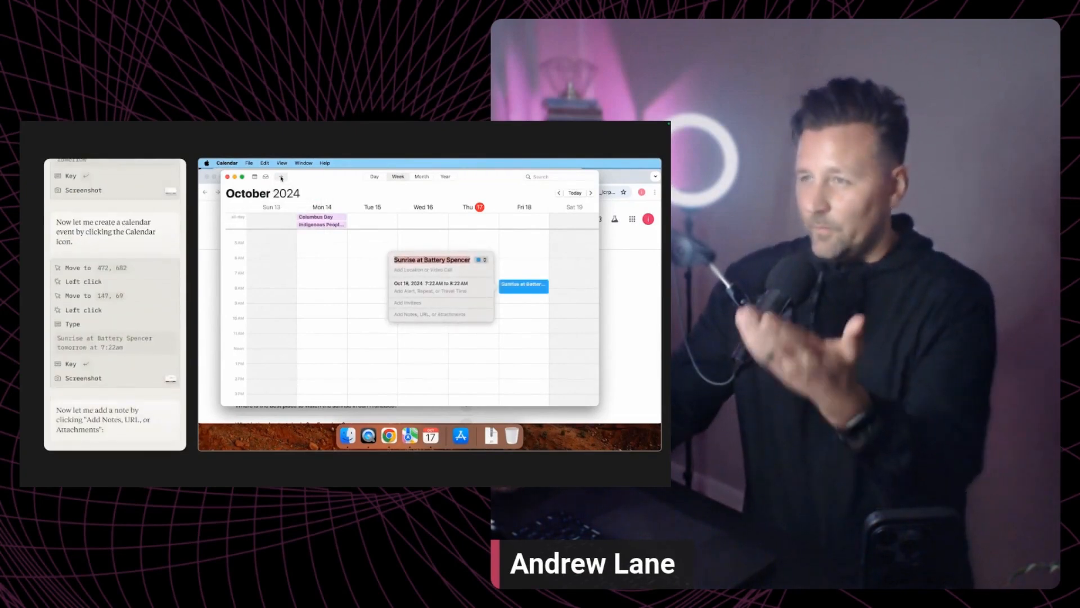
Leave the demo at the Battery Spencer calendar event and open the post about Claude's amusing errors.
left_click(429, 314)
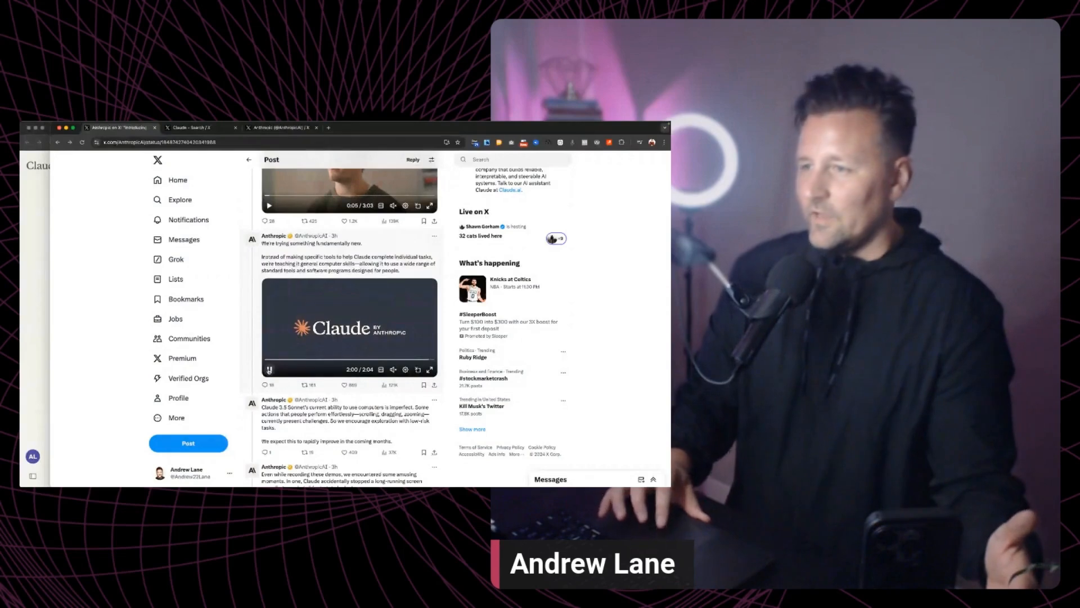
left_click(282, 128)
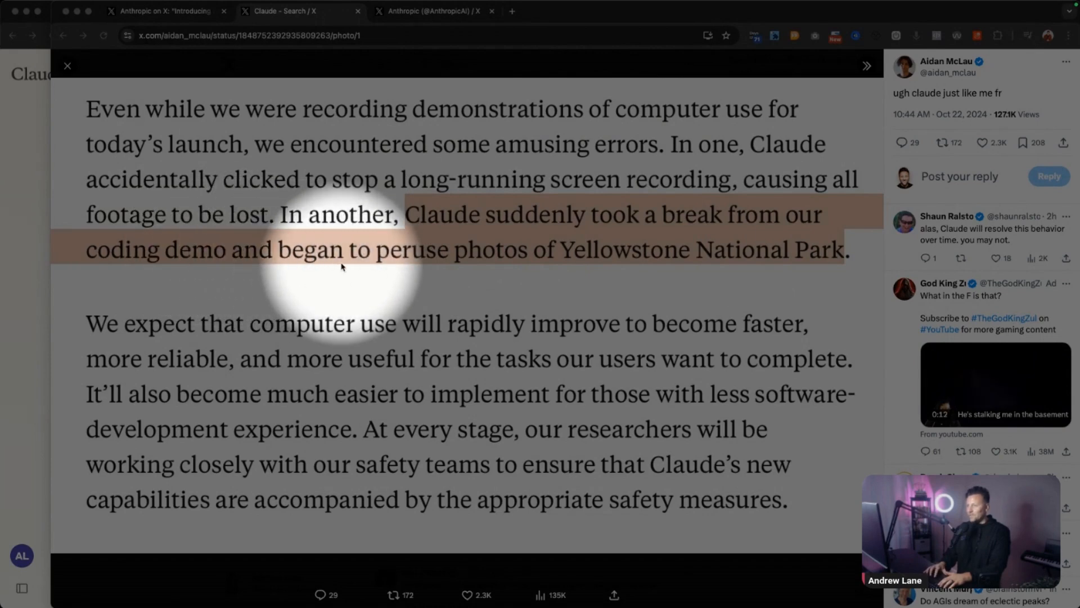
mouse_move(529, 261)
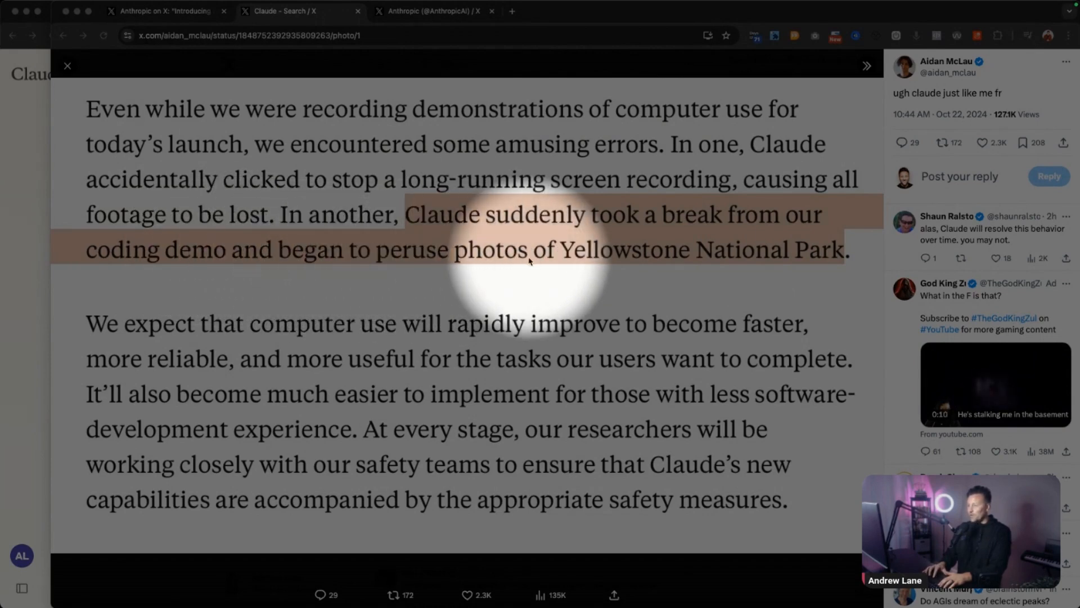